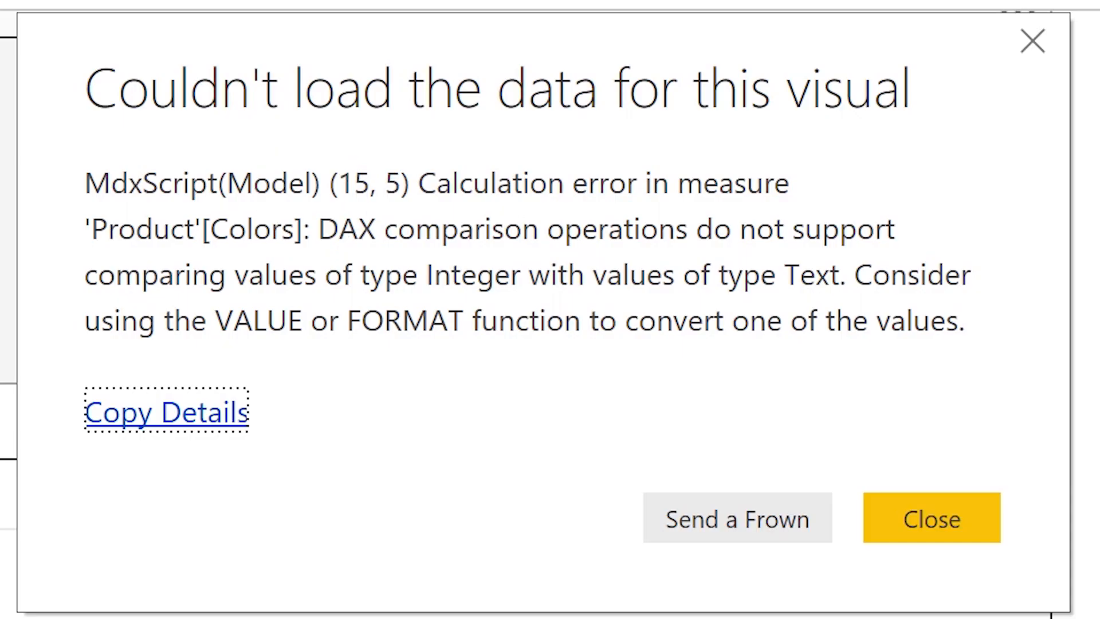
# Step: Close the 'Couldn't load the data for this visual' Integer-vs-Text comparison error dialog
pyautogui.click(931, 518)
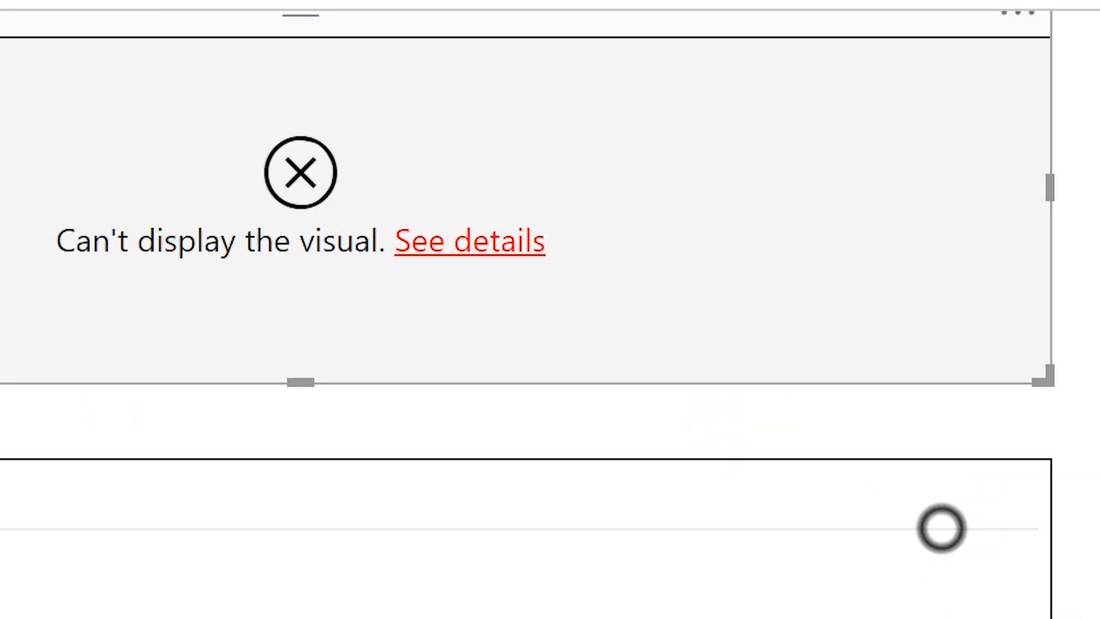
# Step: Open the Colors measure's row-count comparison DAX formula in the formula bar
pyautogui.click(469, 241)
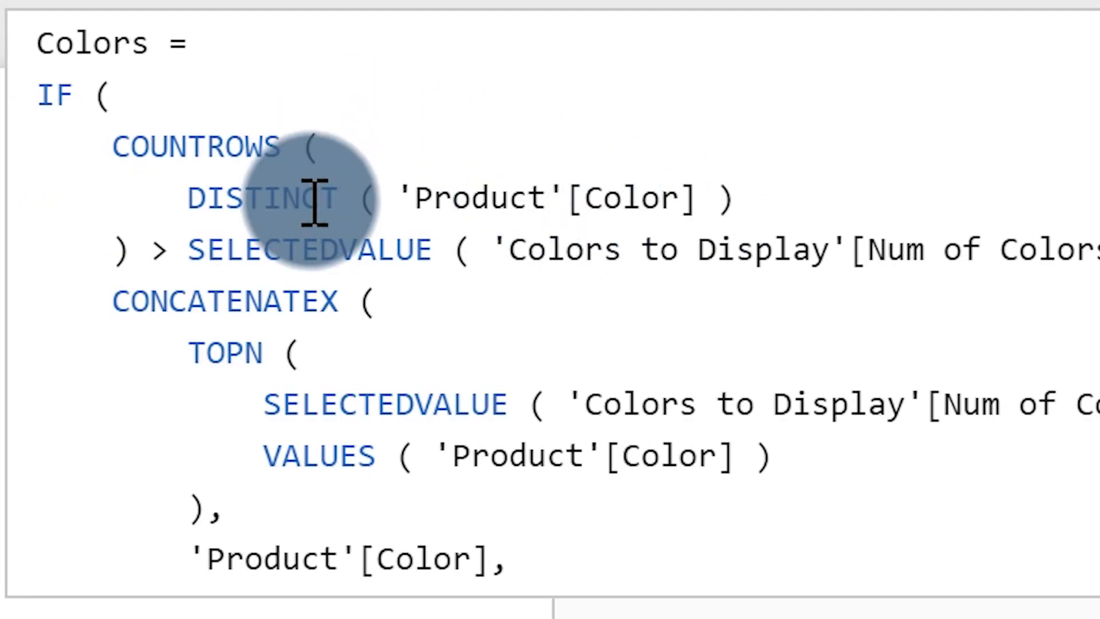
pyautogui.moveTo(309, 197)
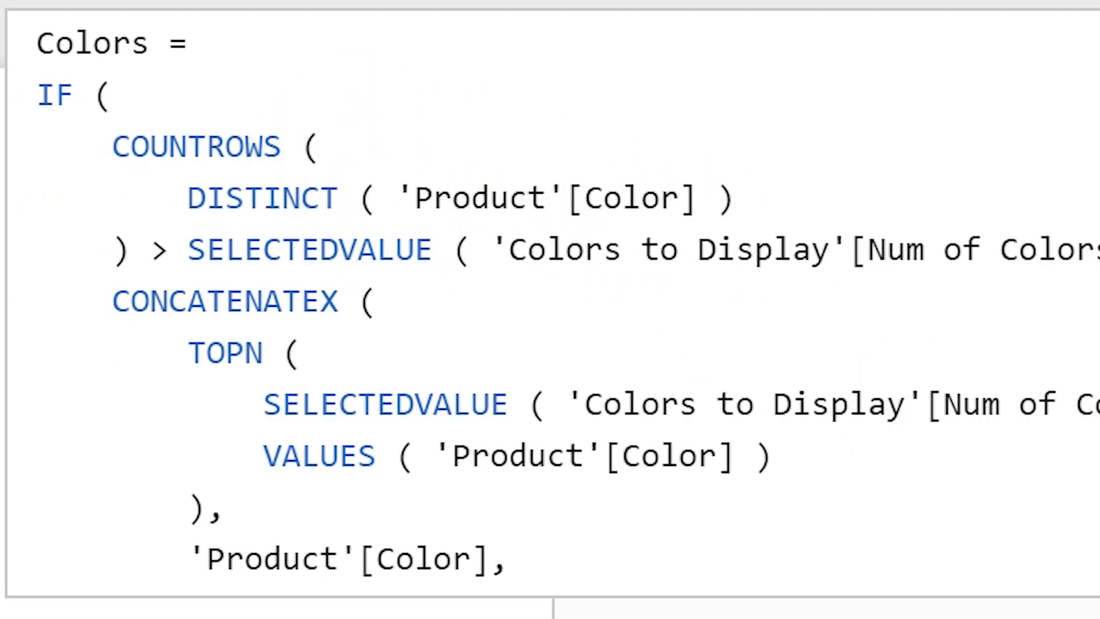